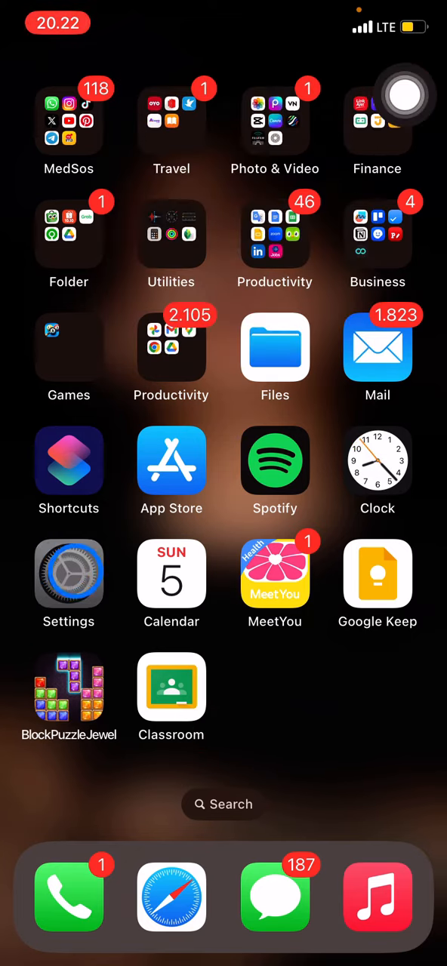
# Step: Launch Settings and scroll to the Privacy & Security page
pyautogui.click(68, 574)
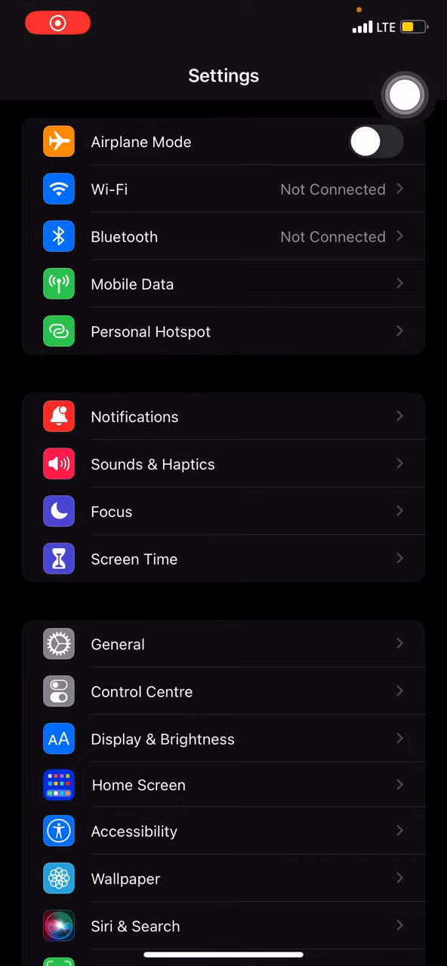
pyautogui.scroll(-3)
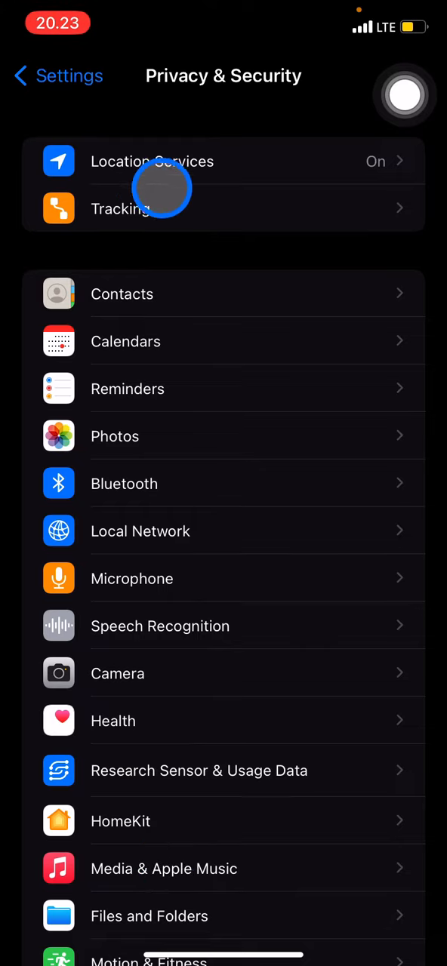
pyautogui.moveTo(274, 163)
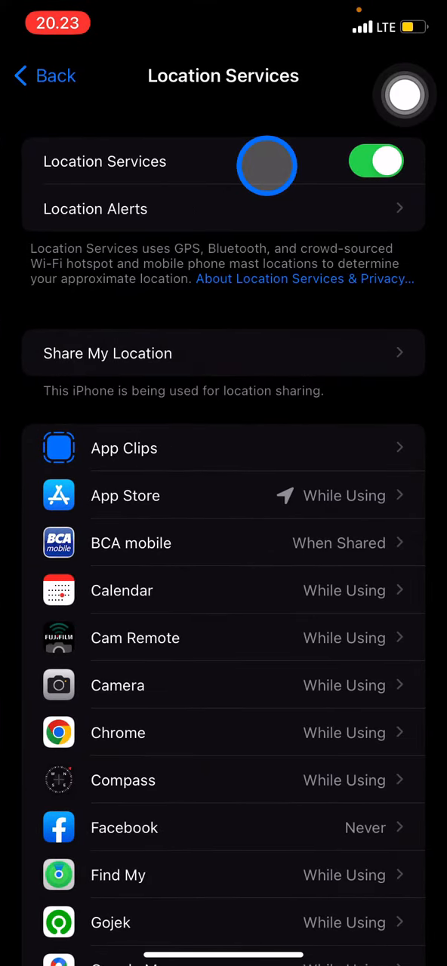
# Step: Scroll the Location Services app list to reach Instagram's While Using entry
pyautogui.scroll(3)
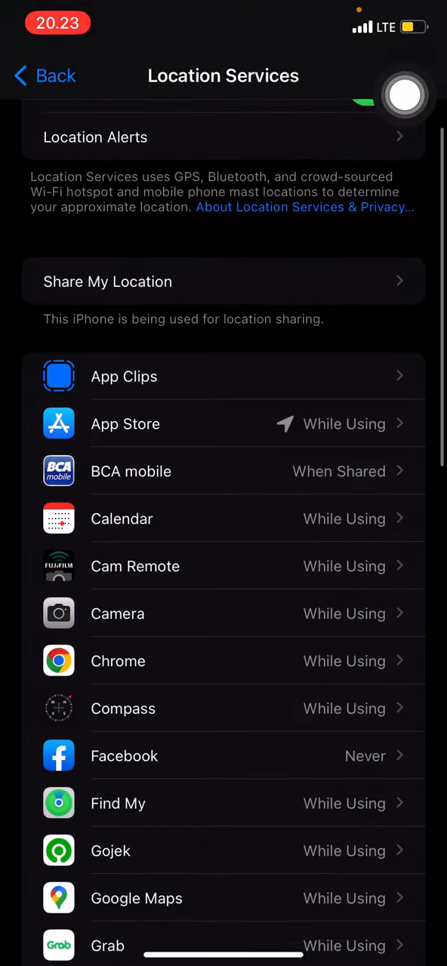
pyautogui.scroll(3)
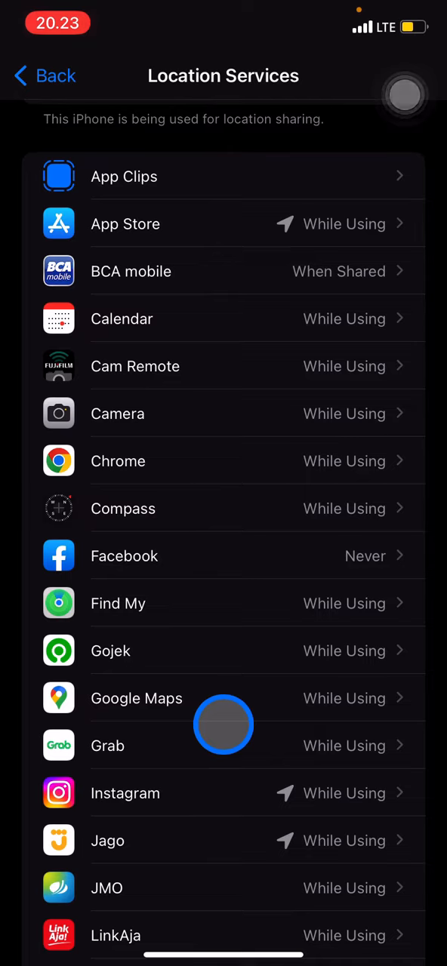
pyautogui.moveTo(243, 698)
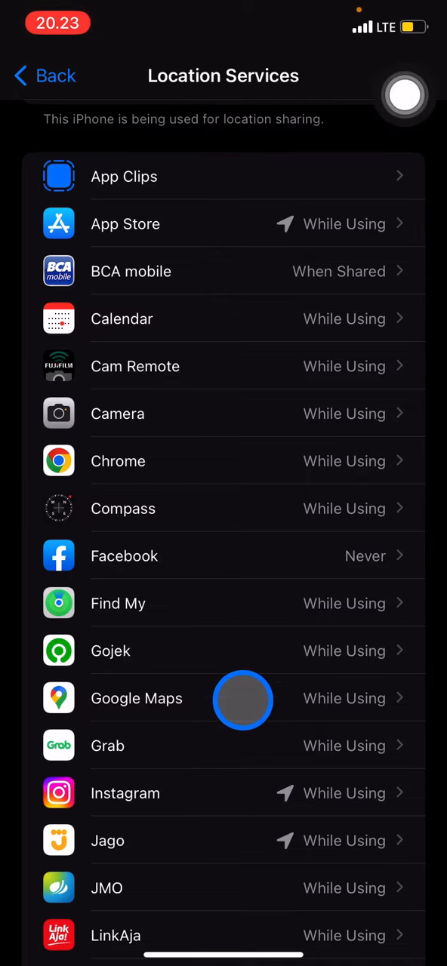
pyautogui.moveTo(260, 840)
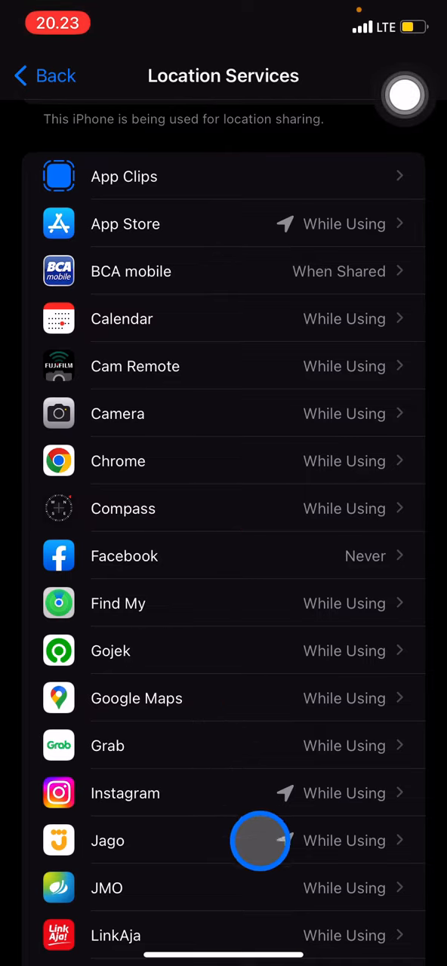
# Step: Set Instagram's location access to Never, then back to While Using the App
pyautogui.click(125, 792)
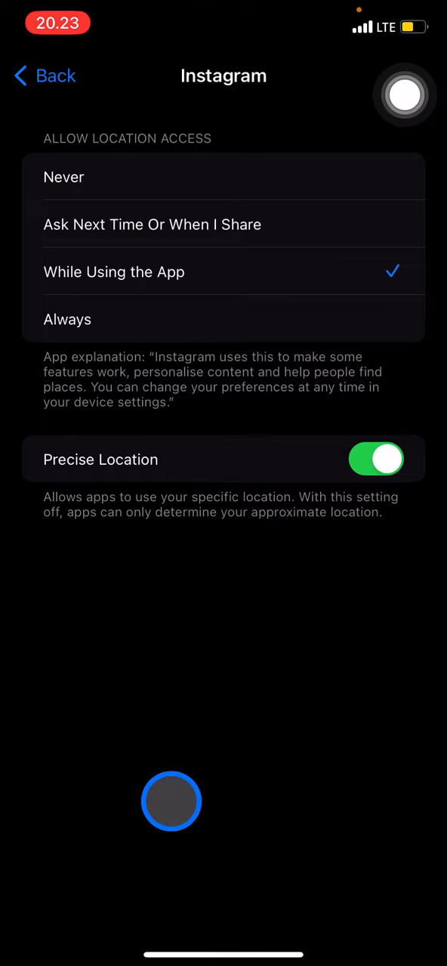
pyautogui.click(64, 177)
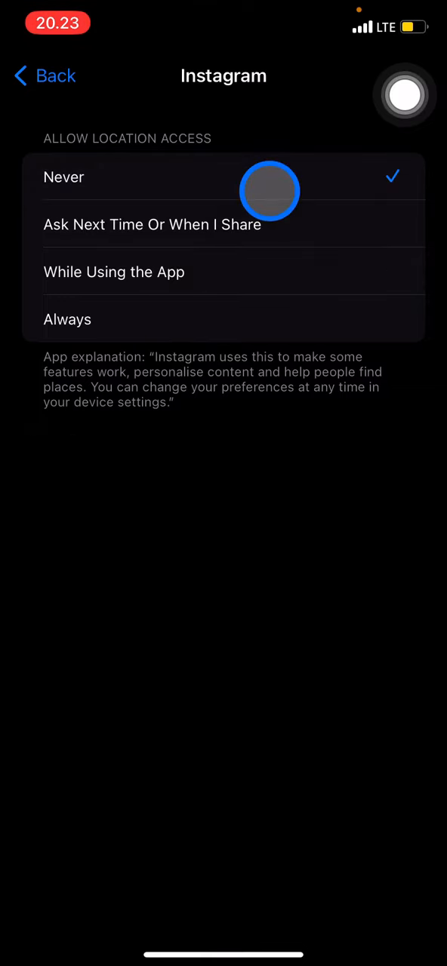
pyautogui.moveTo(240, 270)
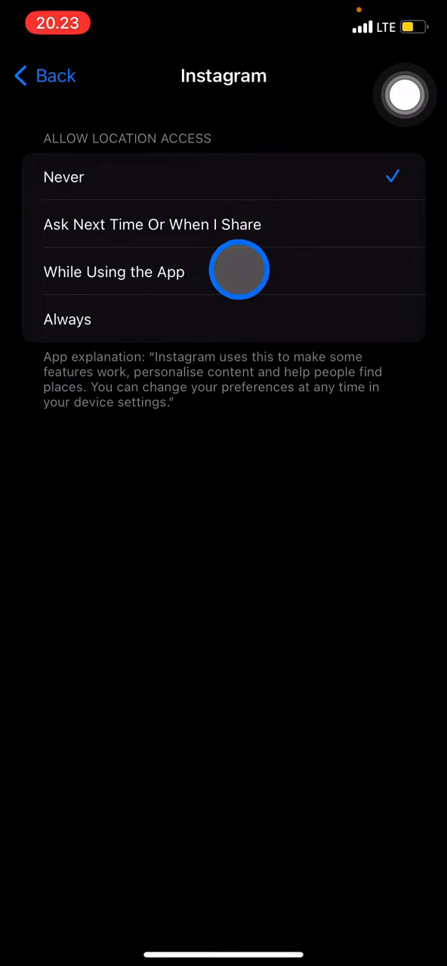
pyautogui.click(114, 272)
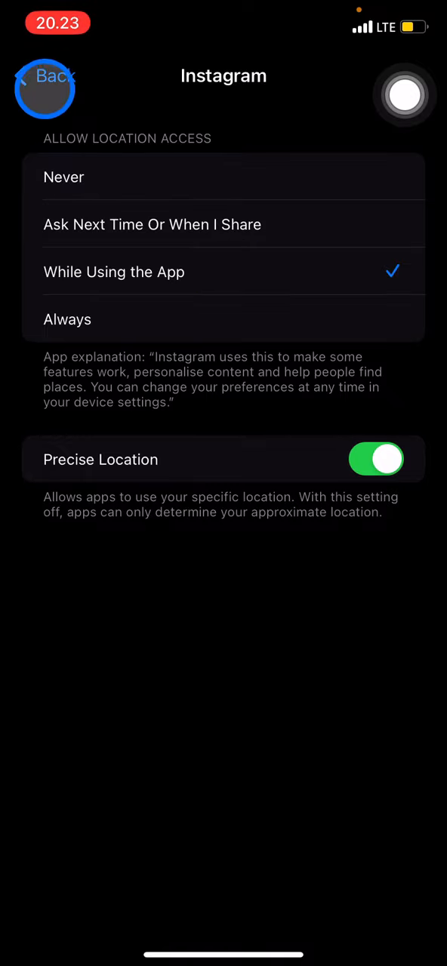
# Step: Go back to Privacy & Security and open the Contacts permissions list
pyautogui.click(46, 76)
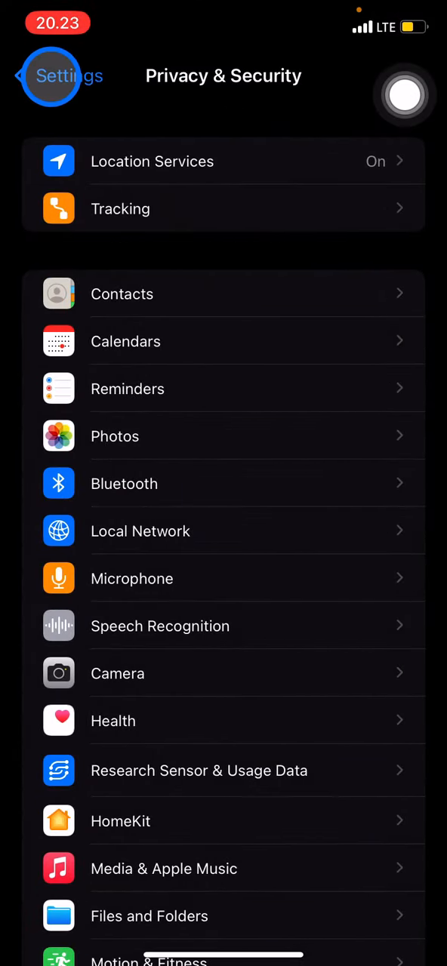
pyautogui.click(404, 95)
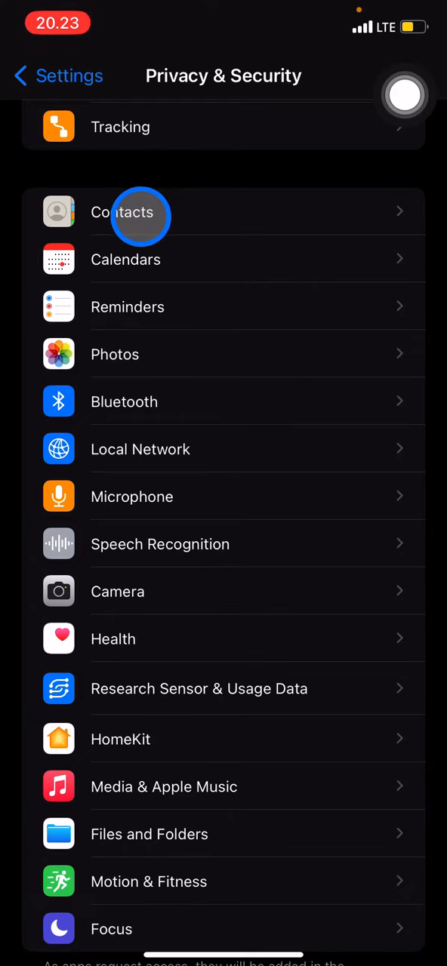
pyautogui.moveTo(226, 217)
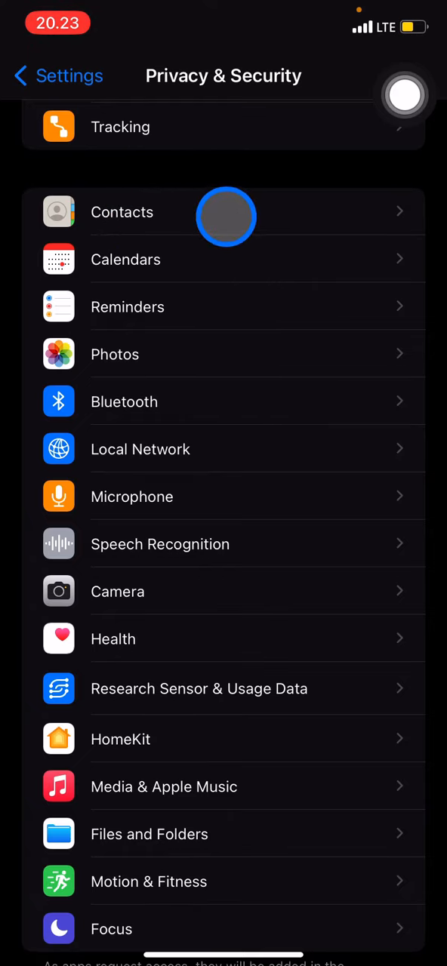
pyautogui.click(122, 212)
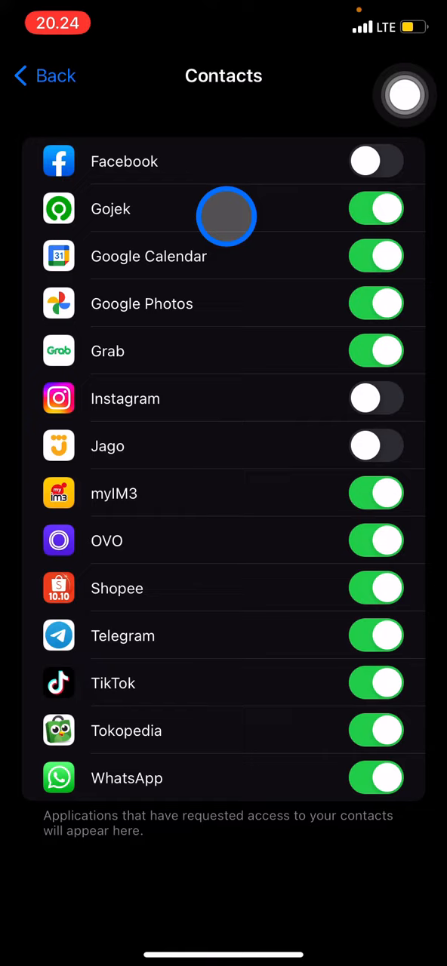
# Step: Switch off contacts access for Shopee and TikTok, then return to Privacy & Security
pyautogui.click(405, 95)
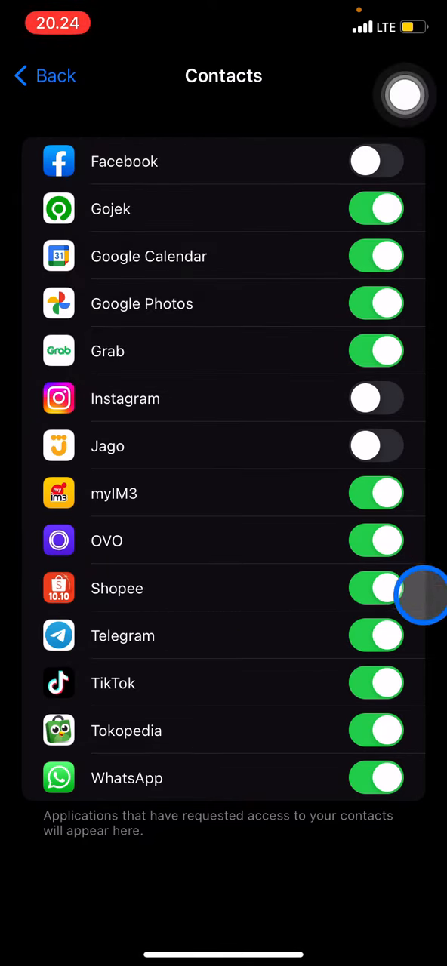
pyautogui.click(376, 587)
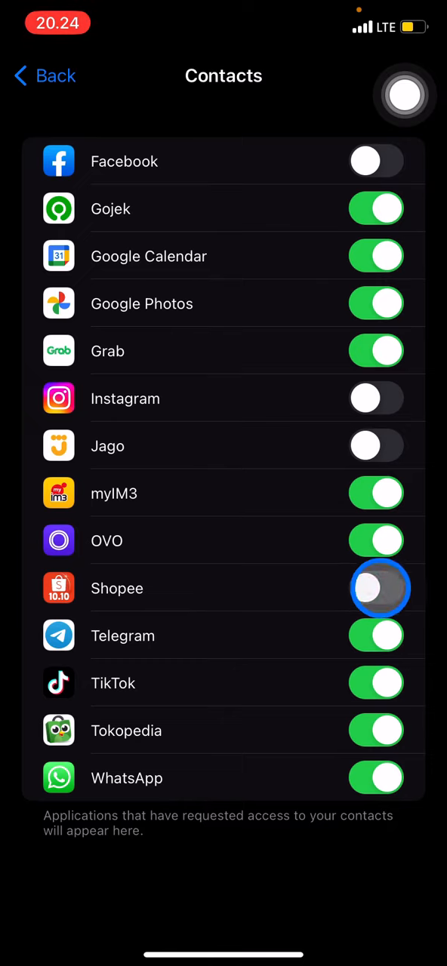
pyautogui.click(375, 588)
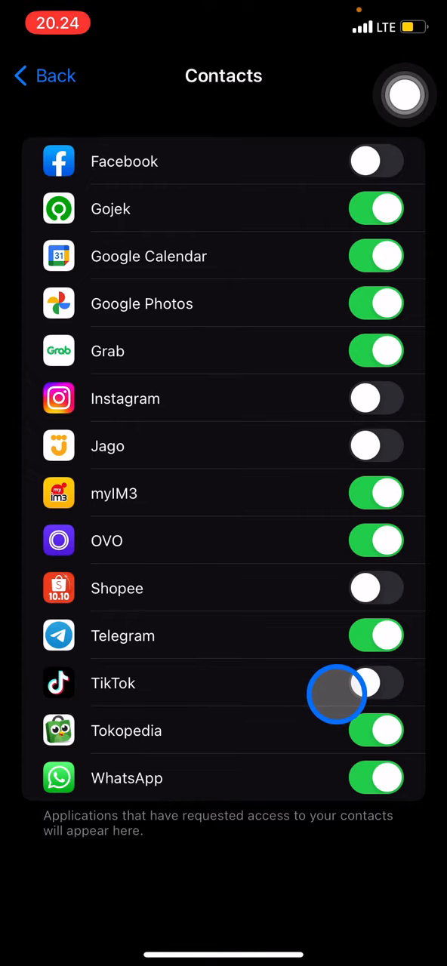
pyautogui.click(44, 75)
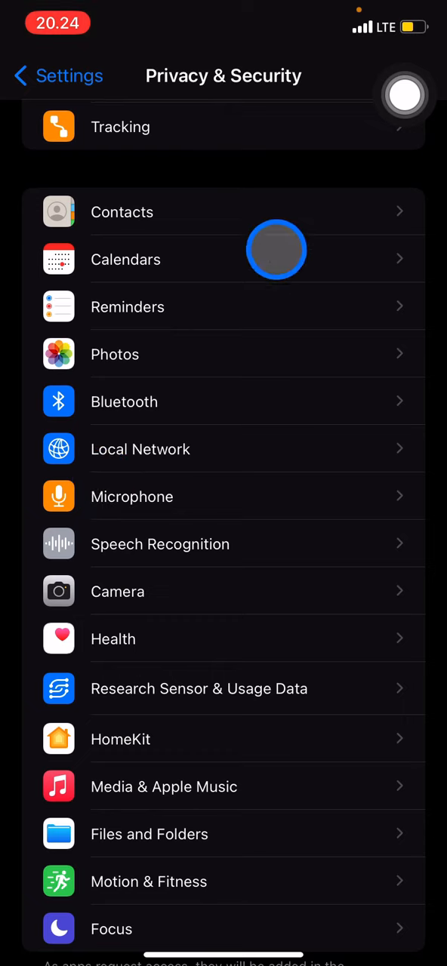
pyautogui.moveTo(318, 241)
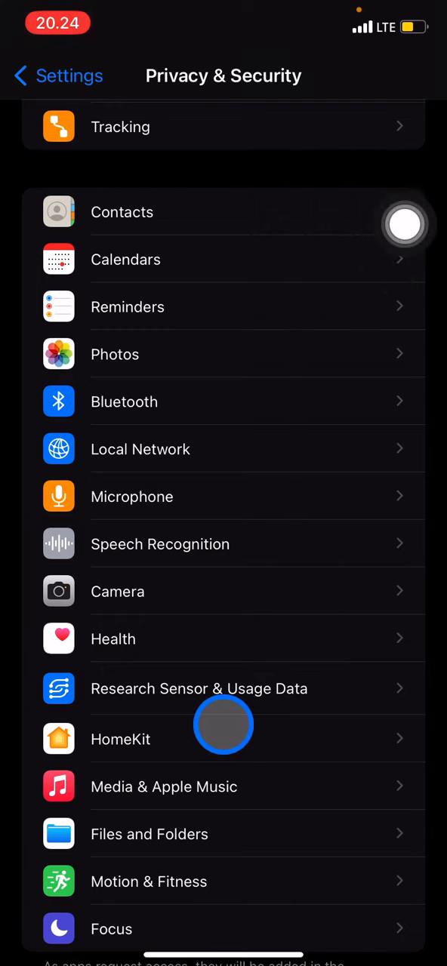
pyautogui.moveTo(268, 688)
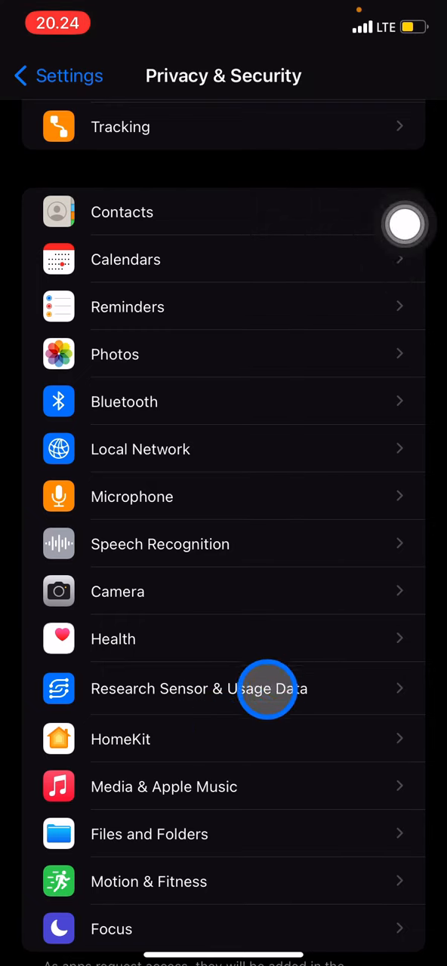
pyautogui.click(118, 591)
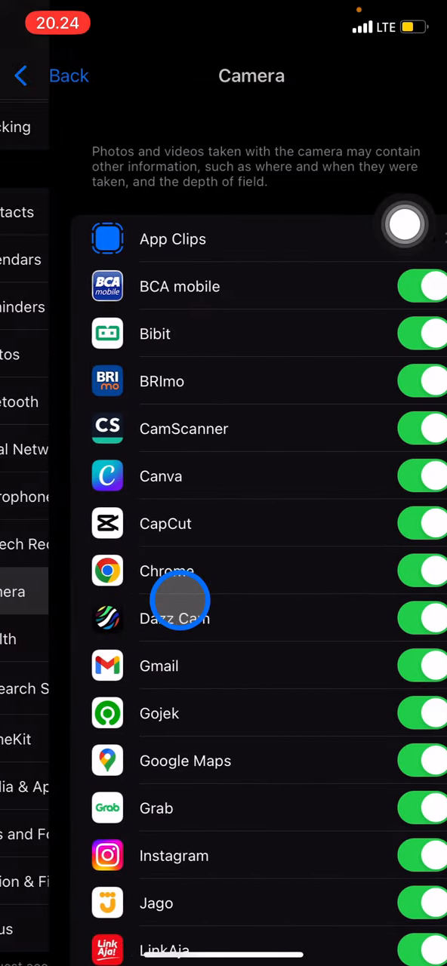
pyautogui.click(406, 223)
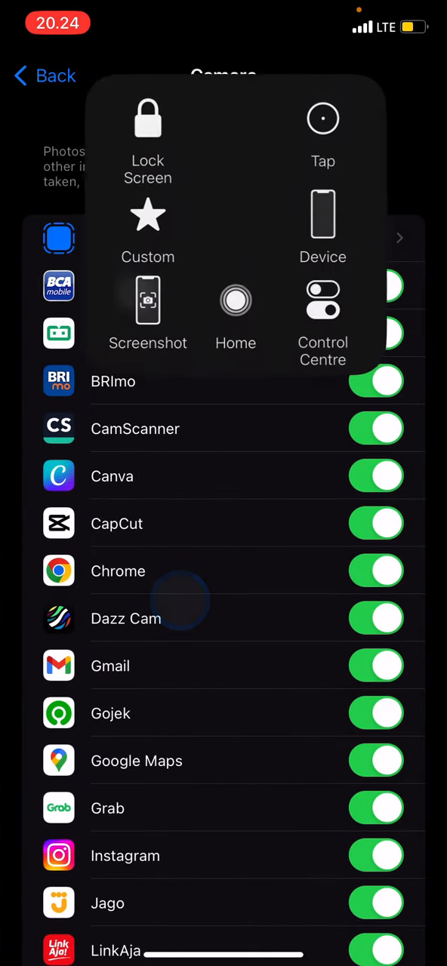
pyautogui.scroll(-3)
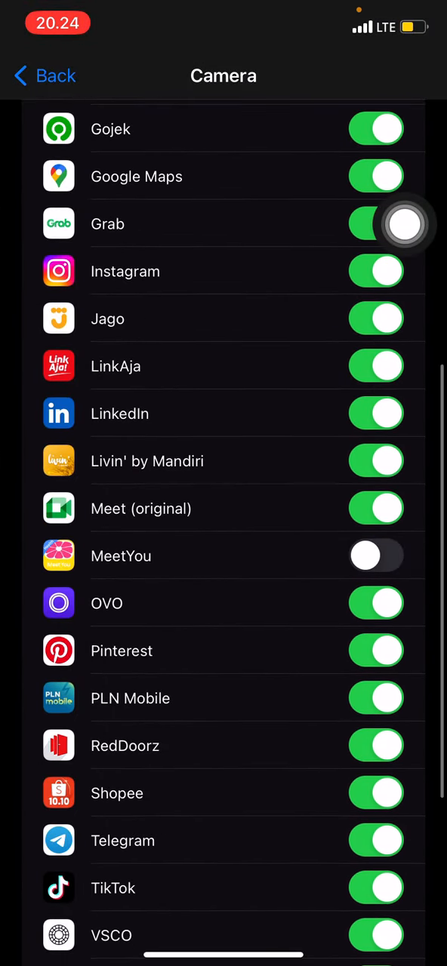
pyautogui.scroll(3)
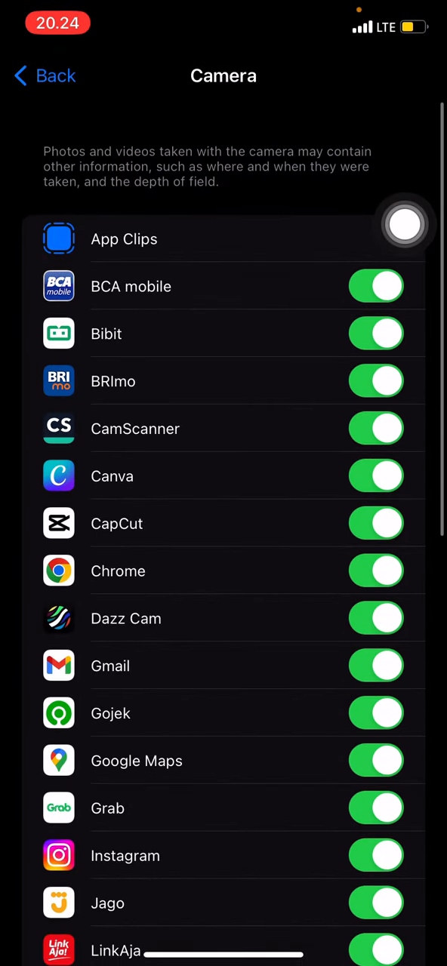
pyautogui.click(44, 76)
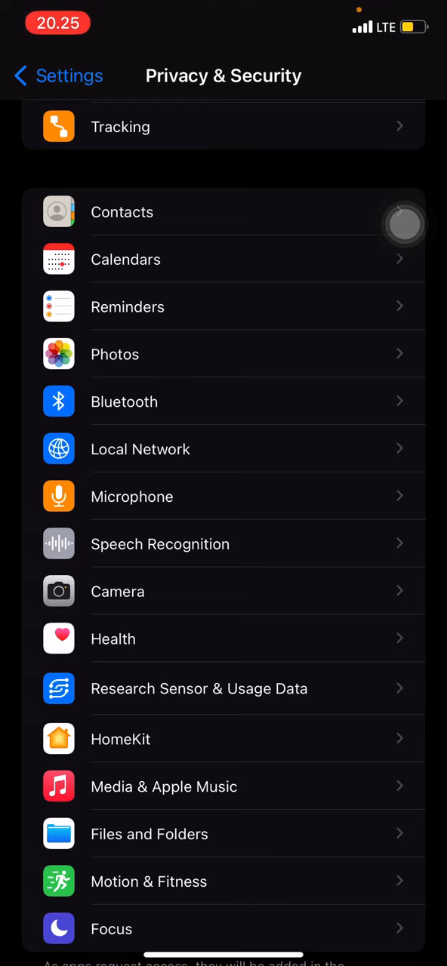
pyautogui.scroll(-3)
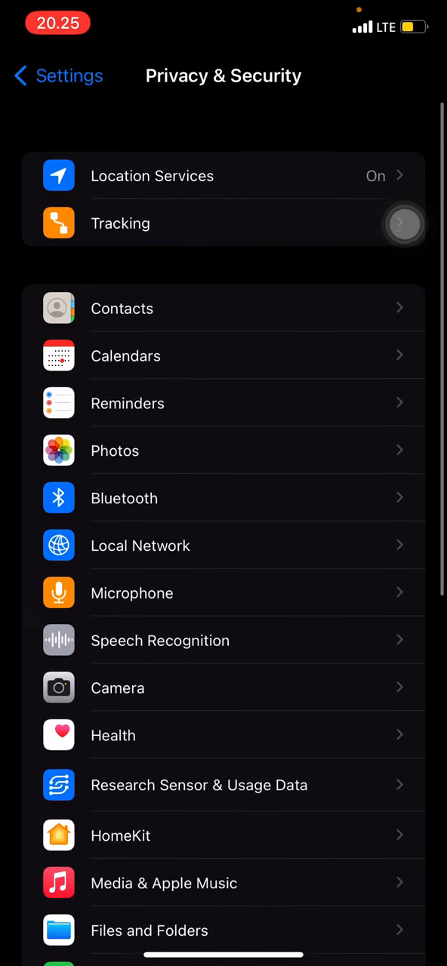